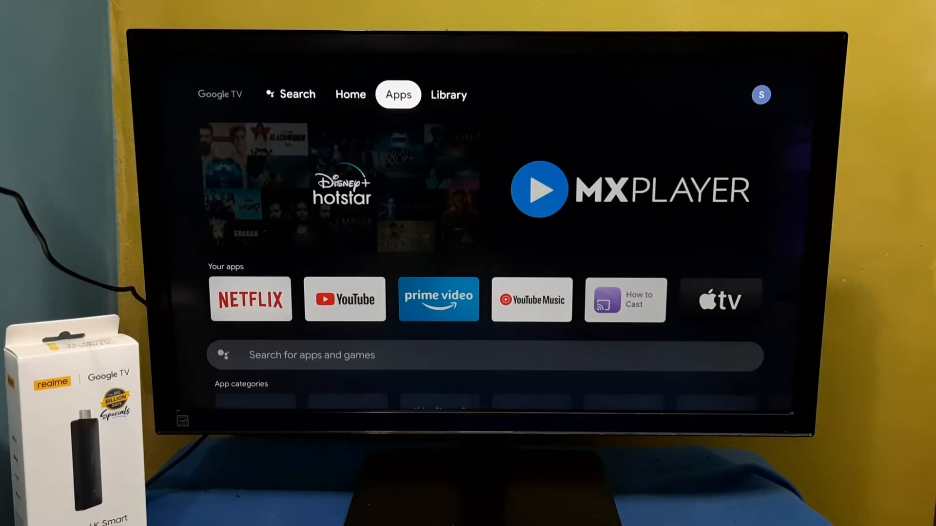
- Bring up the account panel from the profile icon at the top right
{"action": "left_click", "coordinate": [448, 94]}
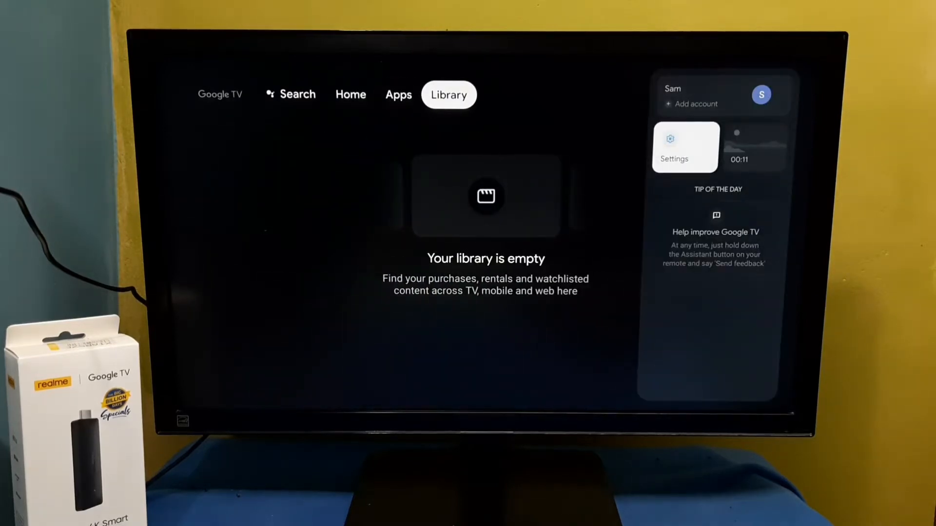
- Enter Settings and reach Apps > See all apps
{"action": "left_click", "coordinate": [674, 148]}
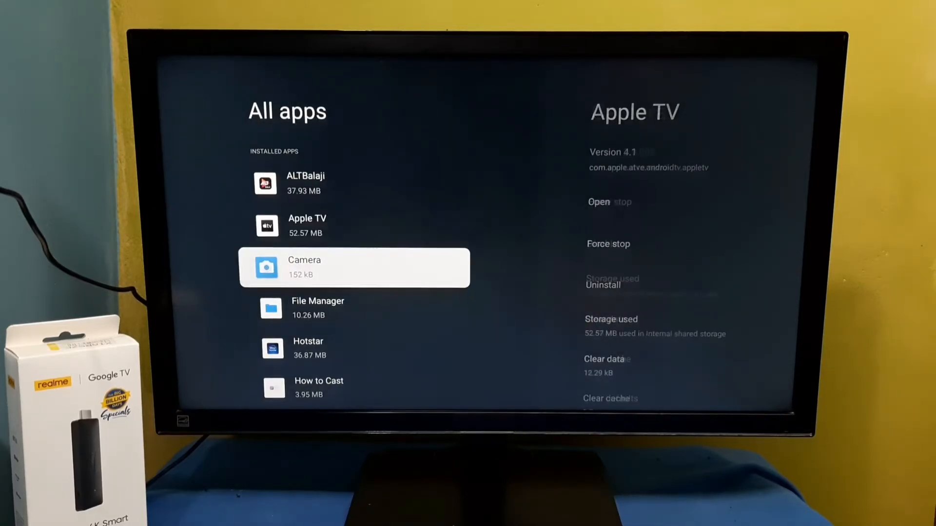
- Scroll the All apps list down past installed apps to the System apps heading
{"action": "scroll", "scroll_direction": "down", "scroll_amount": 3}
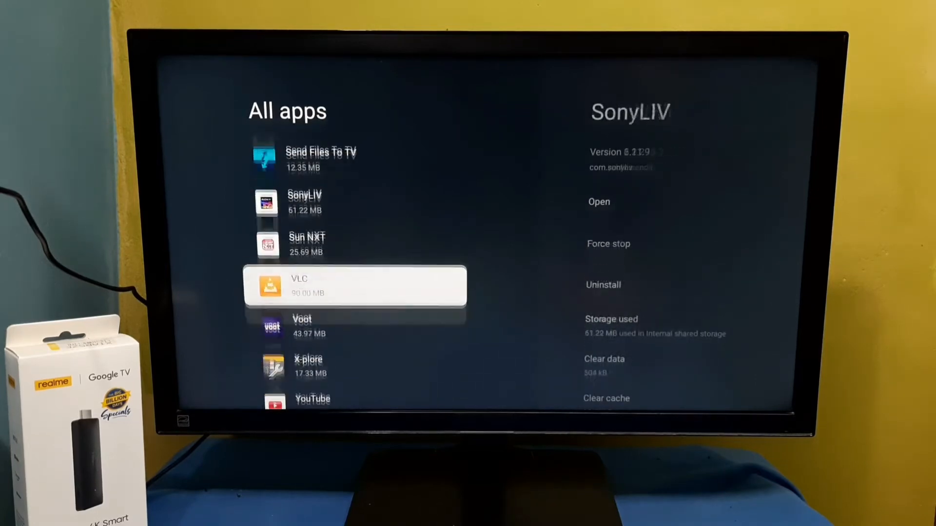
{"action": "scroll", "scroll_direction": "down", "scroll_amount": 3}
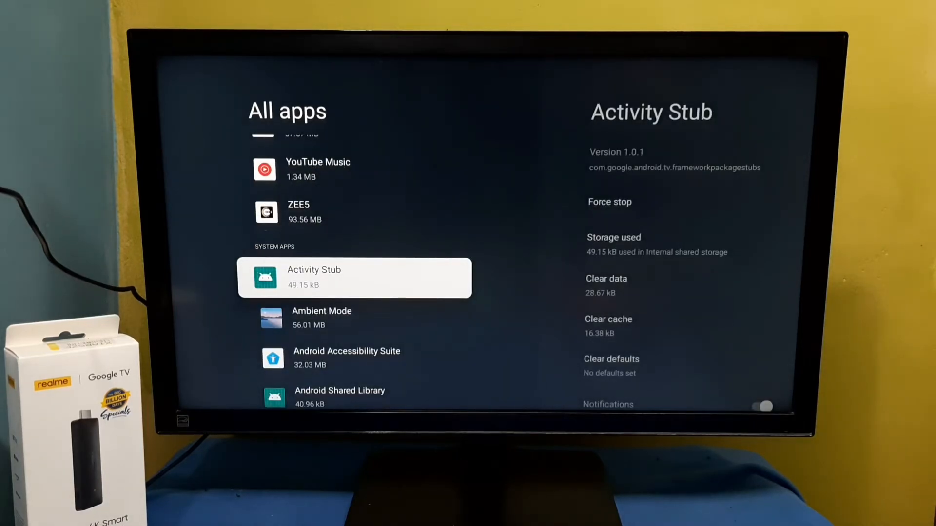
- Scroll through the system apps to reach and select Bluetooth's app info
{"action": "scroll", "scroll_direction": "down", "scroll_amount": 3}
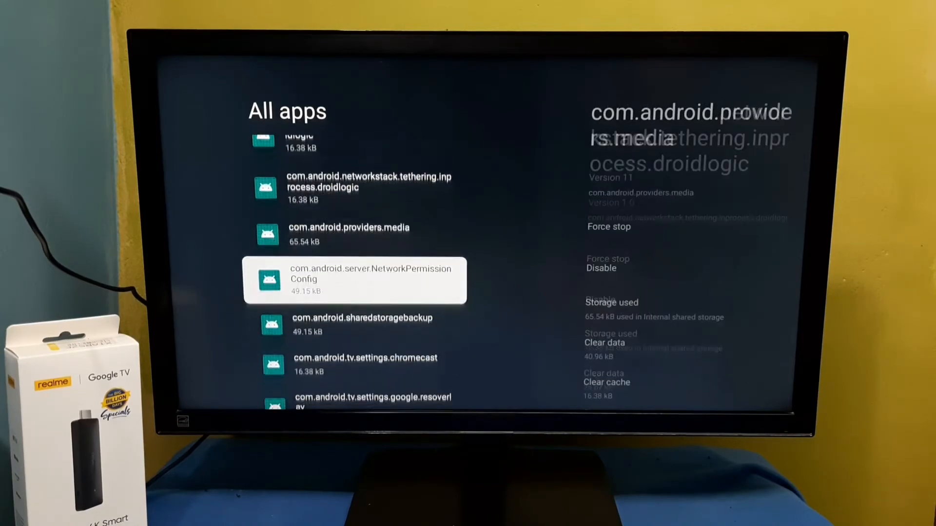
{"action": "scroll", "scroll_direction": "down", "scroll_amount": 3}
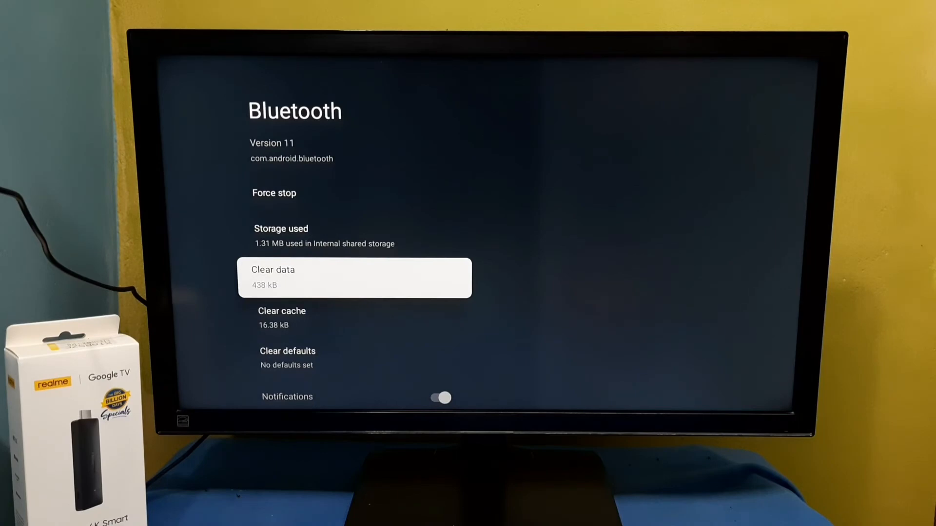
- Select Android System WebView and focus its Uninstall updates option
{"action": "scroll", "scroll_direction": "down", "scroll_amount": 3}
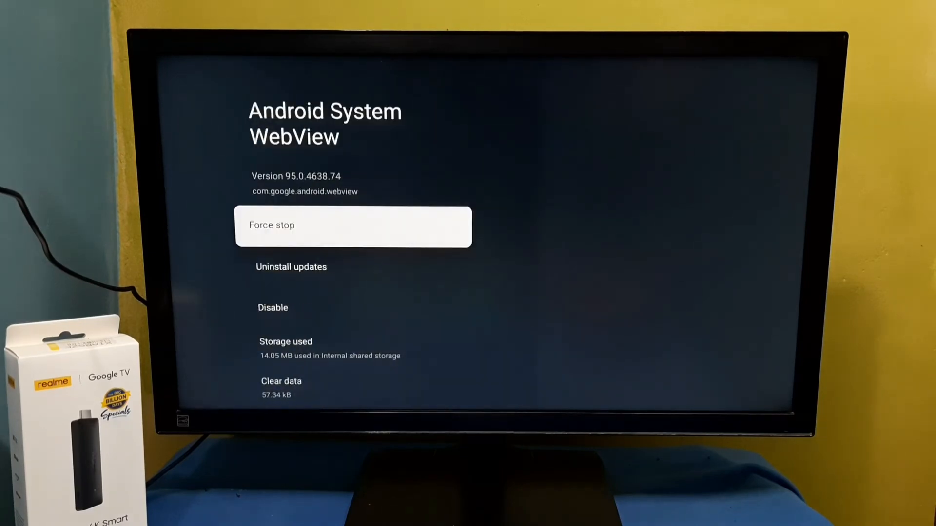
{"action": "key", "text": "down"}
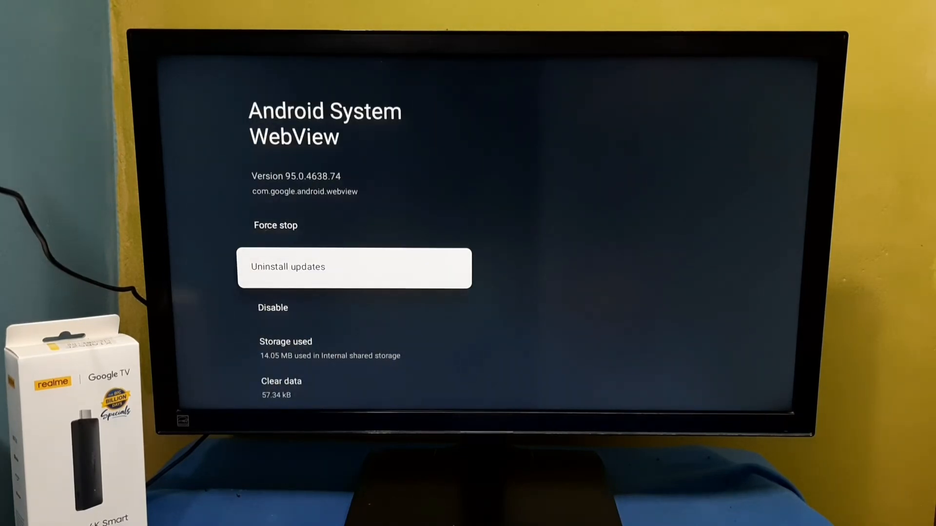